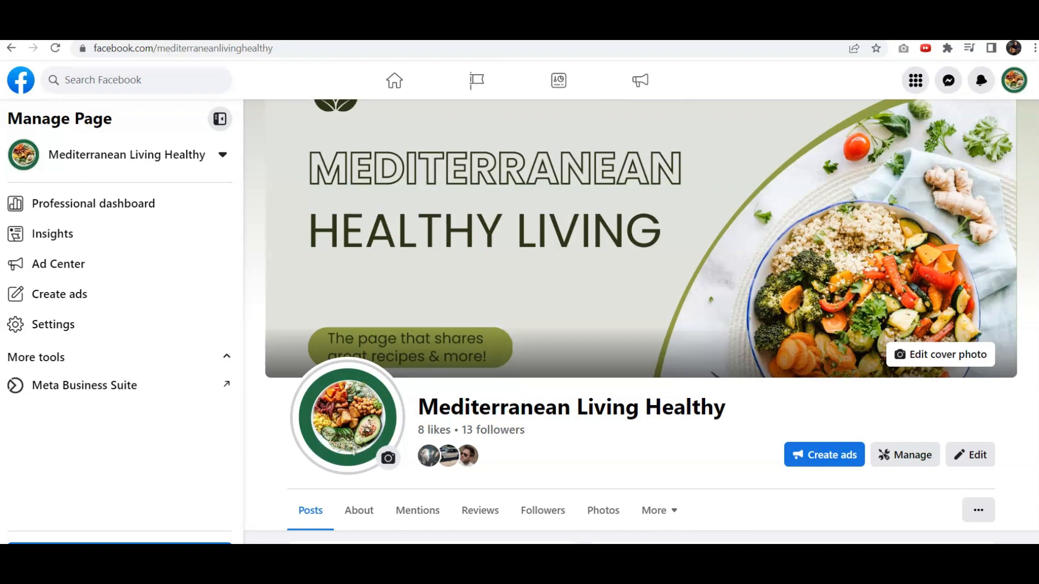
{"action": "mouse_move", "coordinate": [208, 264]}
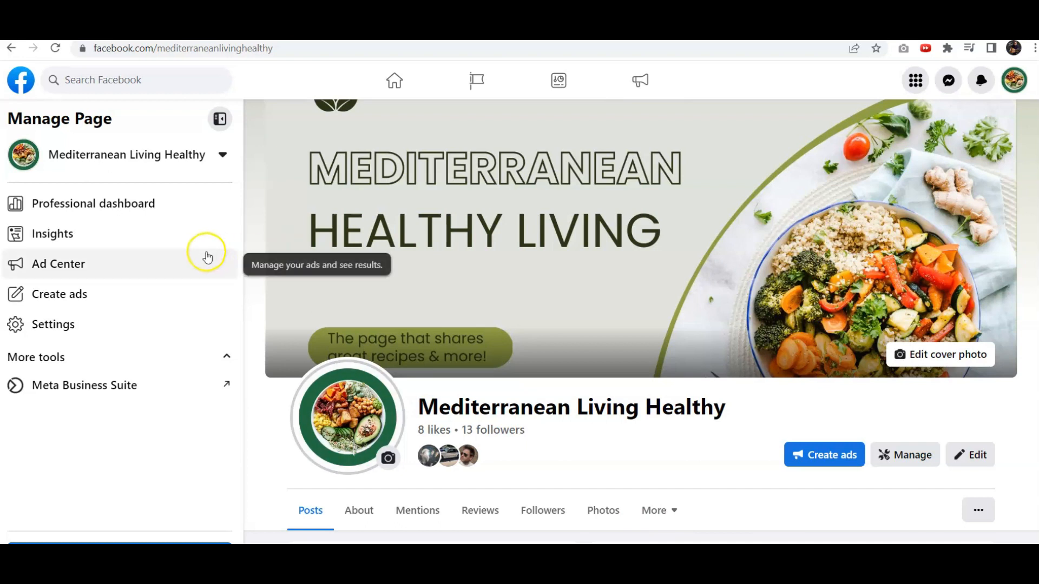
{"action": "mouse_move", "coordinate": [964, 156]}
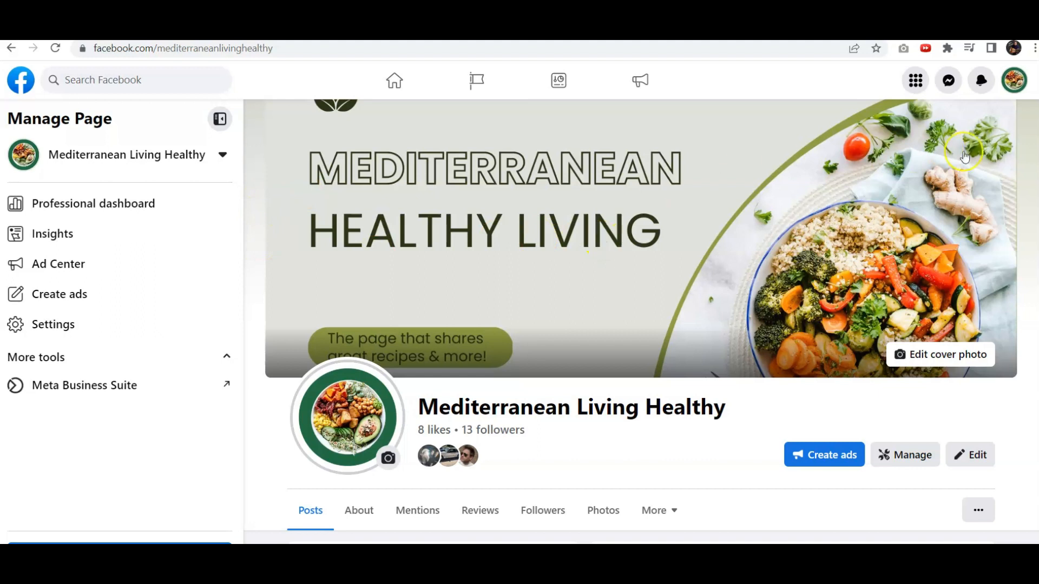
- Bring up the profile picture options on the Mediterranean Living Healthy page
{"action": "scroll", "scroll_direction": "down", "scroll_amount": 3}
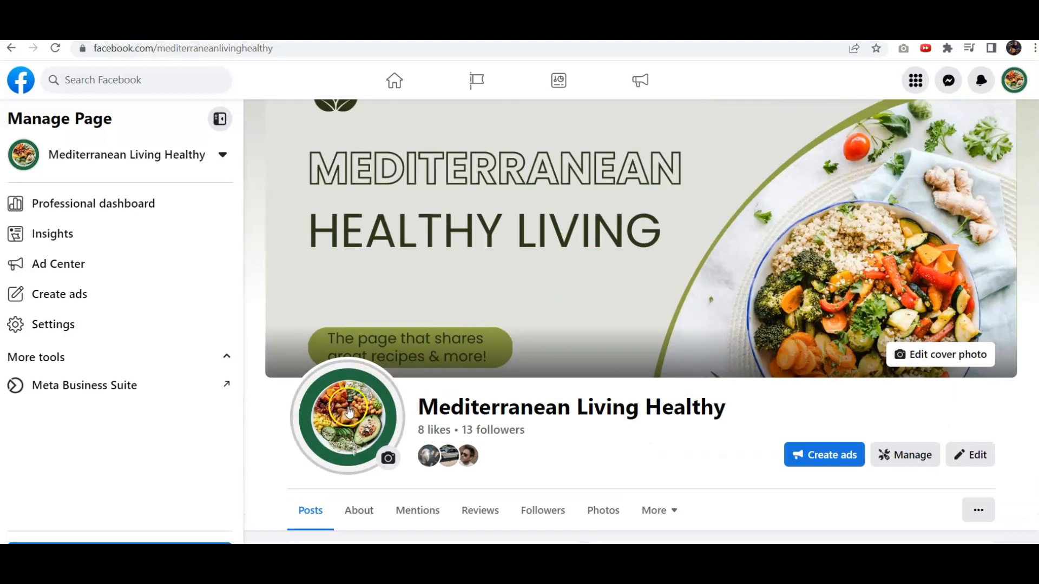
{"action": "left_click", "coordinate": [346, 416]}
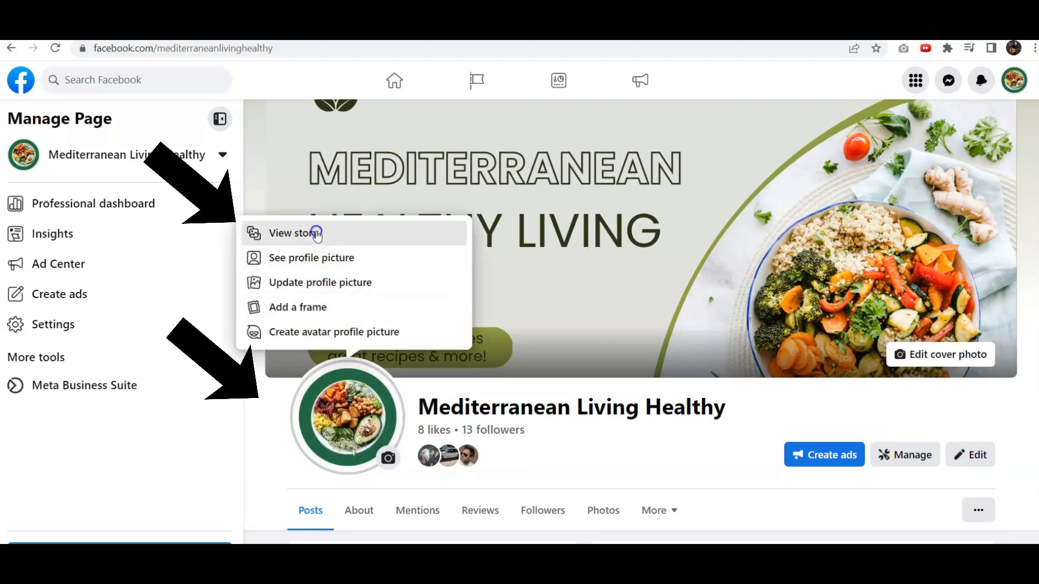
- View the page's story, then start creating a new story
{"action": "left_click", "coordinate": [291, 234]}
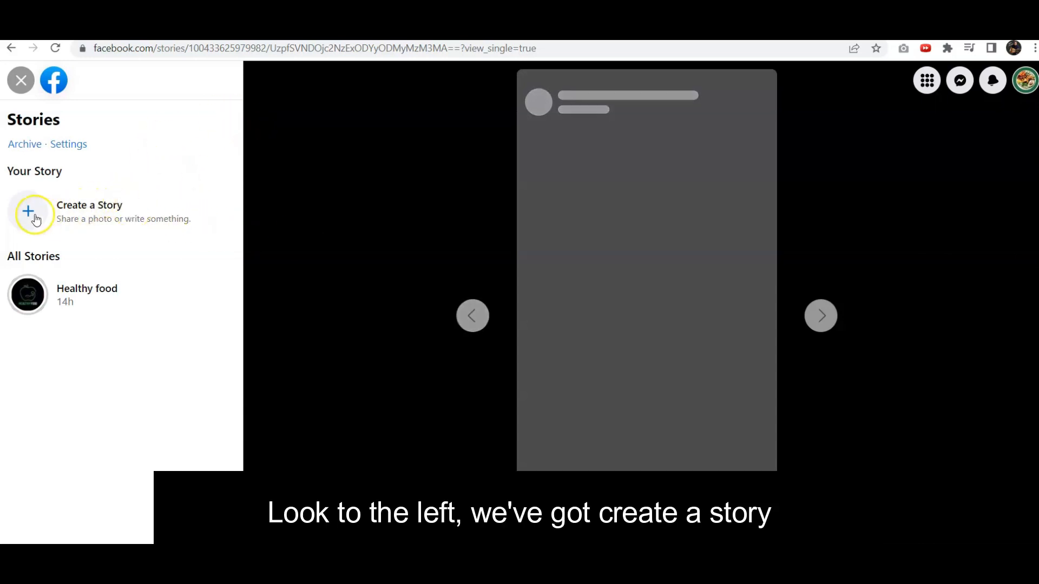
{"action": "left_click", "coordinate": [34, 213]}
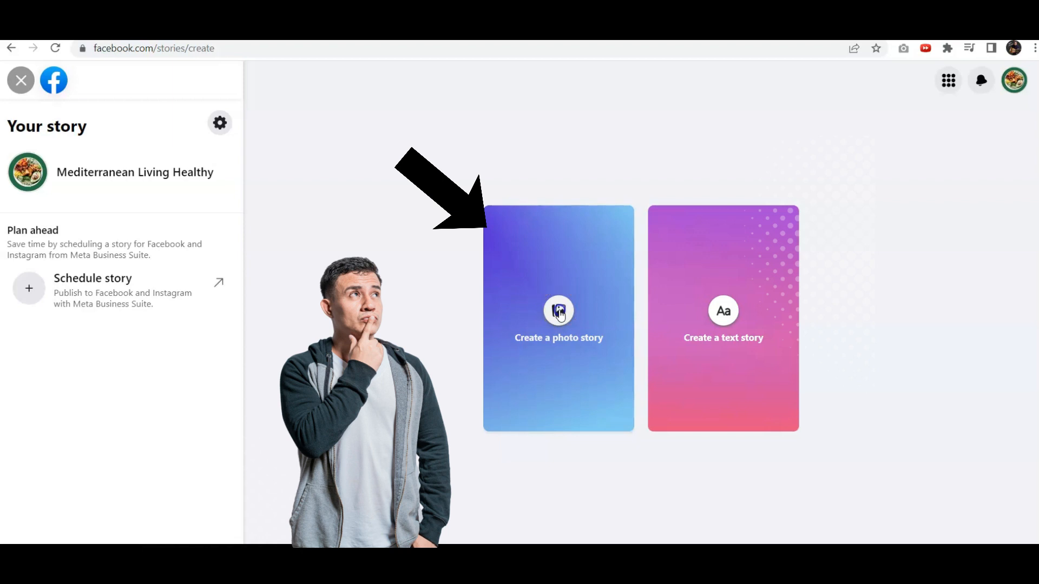
- Start a photo story with a See more web link button to the salmon-with-creamy-sauce recipe URL
{"action": "left_click", "coordinate": [558, 312]}
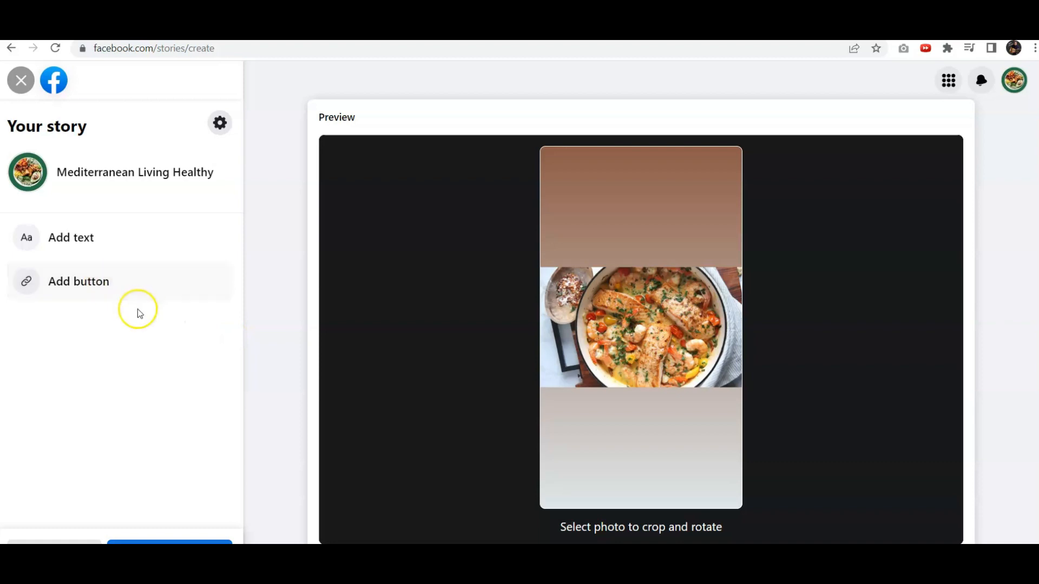
{"action": "left_click", "coordinate": [78, 281]}
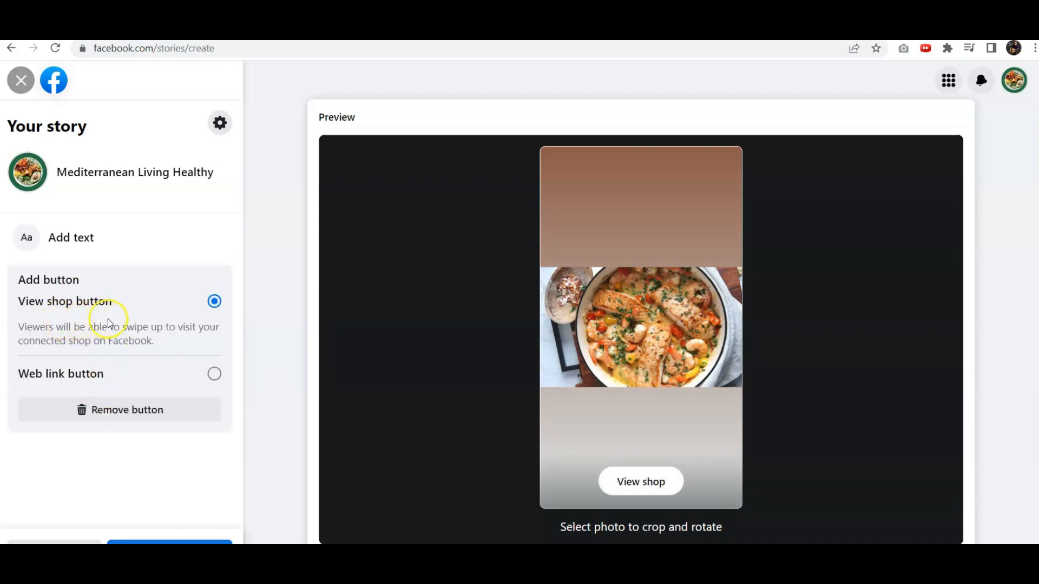
{"action": "mouse_move", "coordinate": [185, 358]}
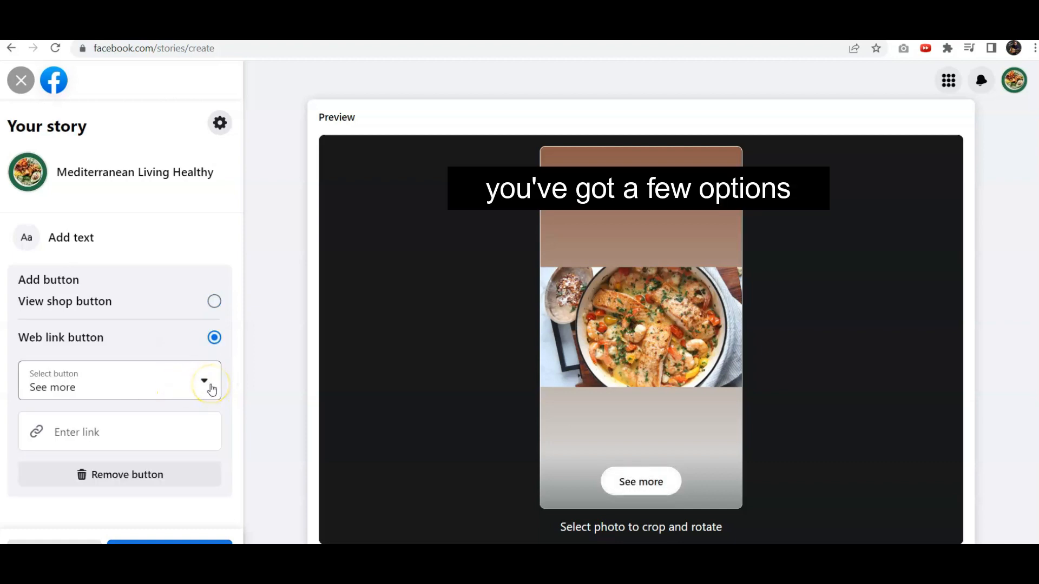
{"action": "left_click", "coordinate": [205, 380]}
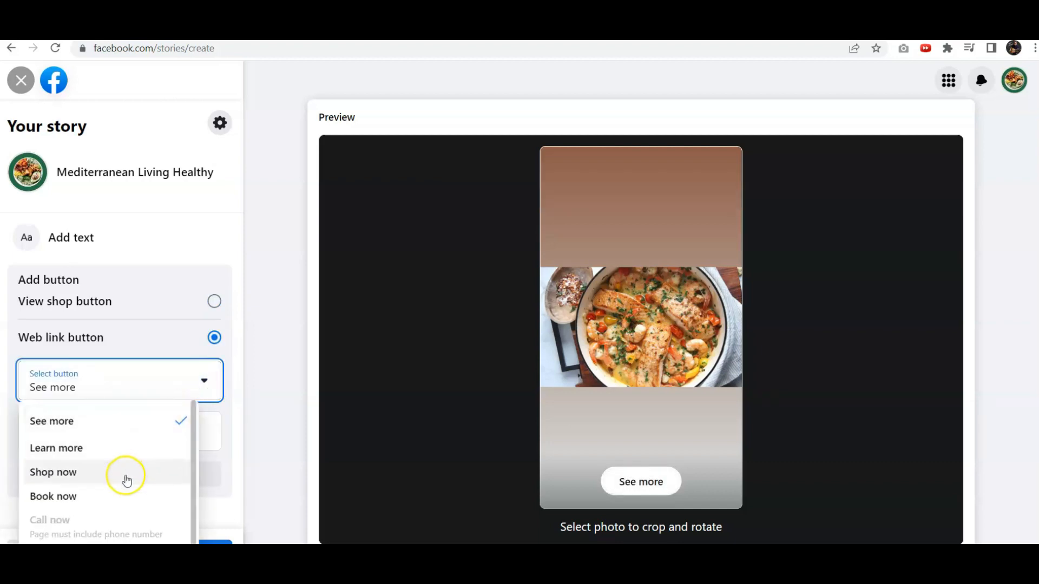
{"action": "mouse_move", "coordinate": [157, 422]}
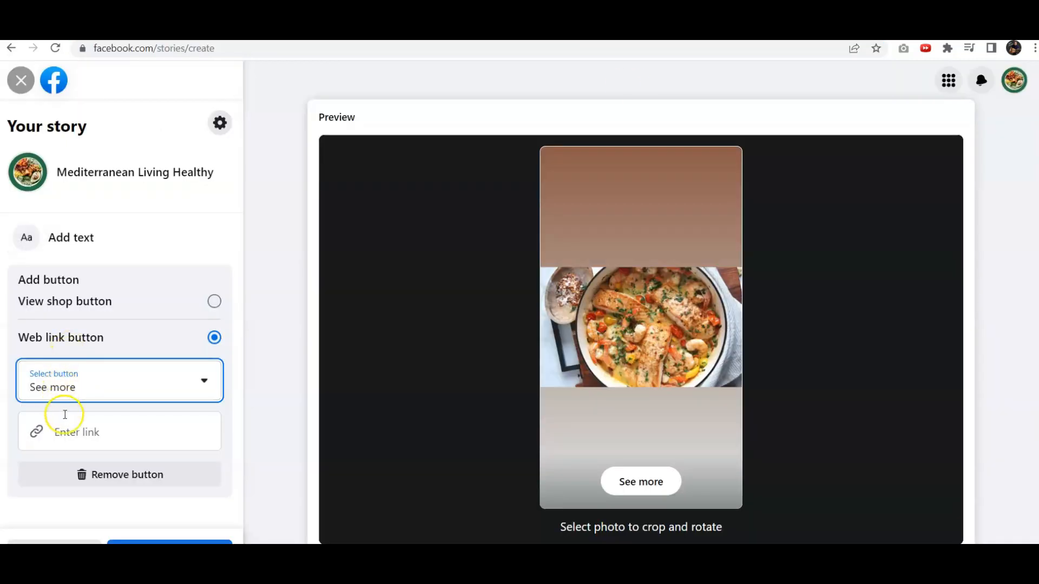
{"action": "type", "text": "mp-salmon-with-creamy-sauce/"}
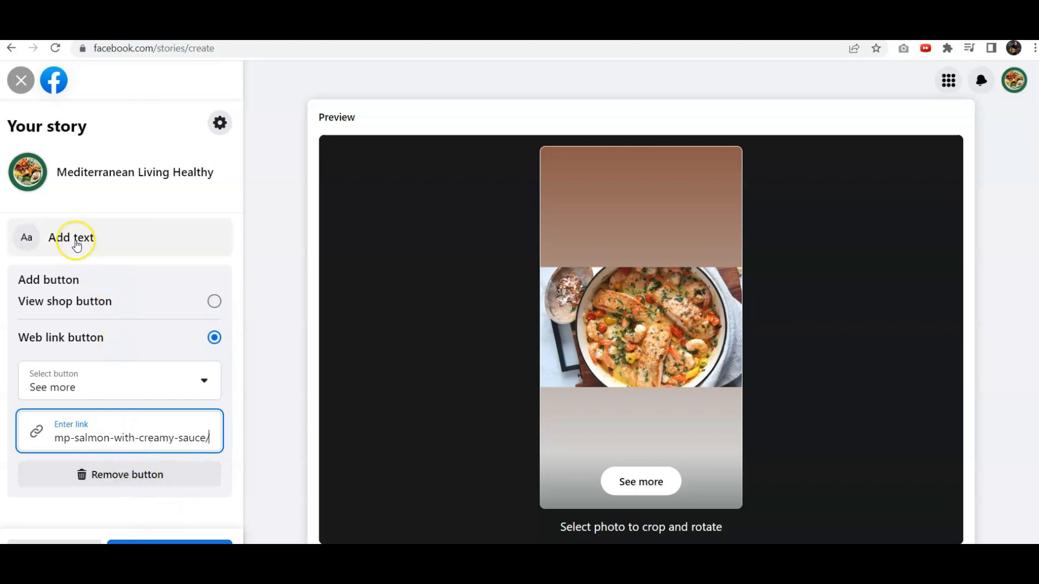
- Caption the story photo 'check out the full recipe on site' and move toward sharing
{"action": "left_click", "coordinate": [72, 237]}
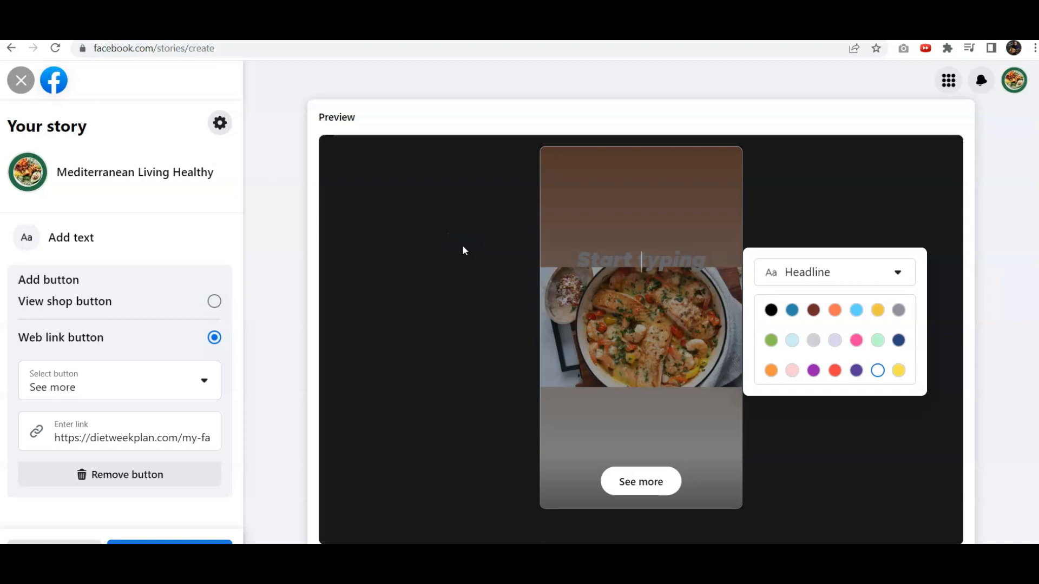
{"action": "type", "text": "check out the full"}
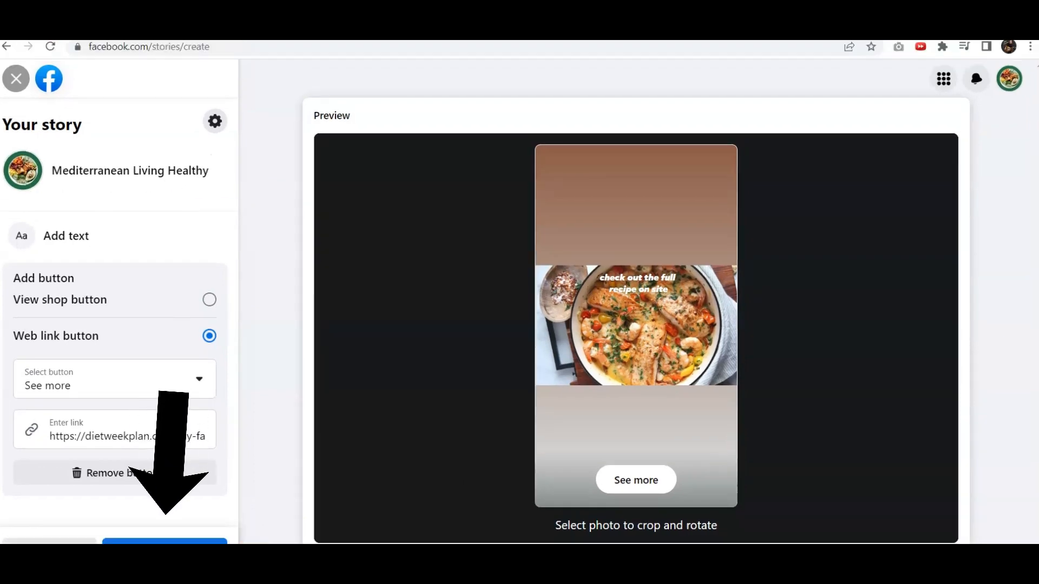
{"action": "scroll", "scroll_direction": "down", "scroll_amount": 3}
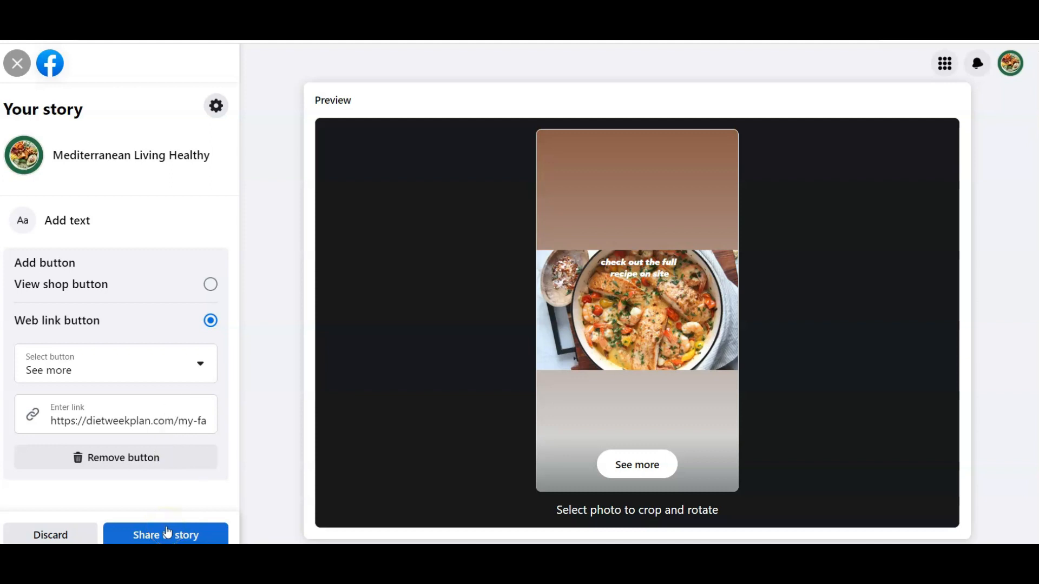
- Share the story, check its Insights showing no viewers yet, and close them
{"action": "left_click", "coordinate": [164, 535]}
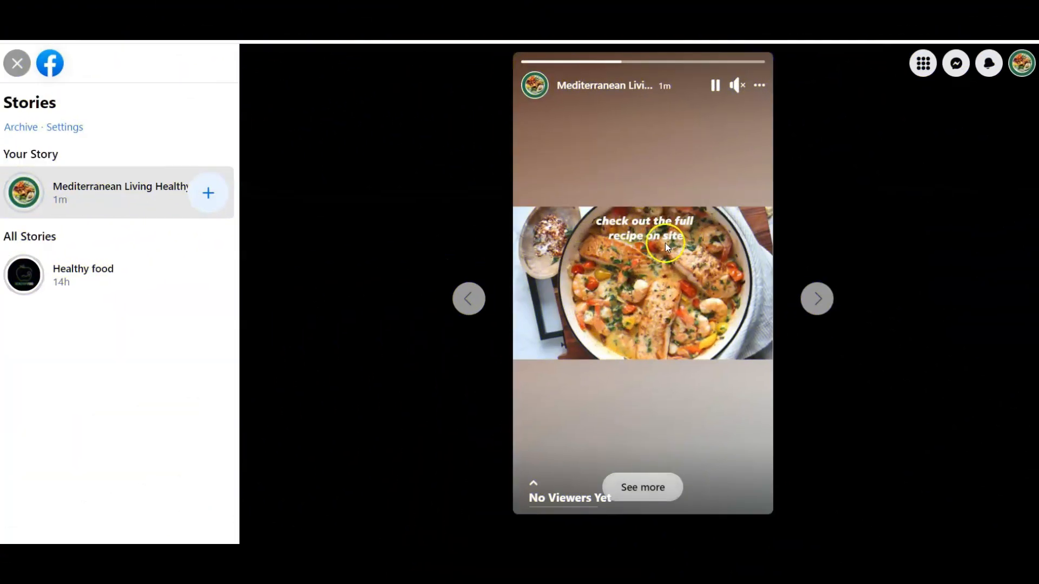
{"action": "left_click", "coordinate": [640, 486]}
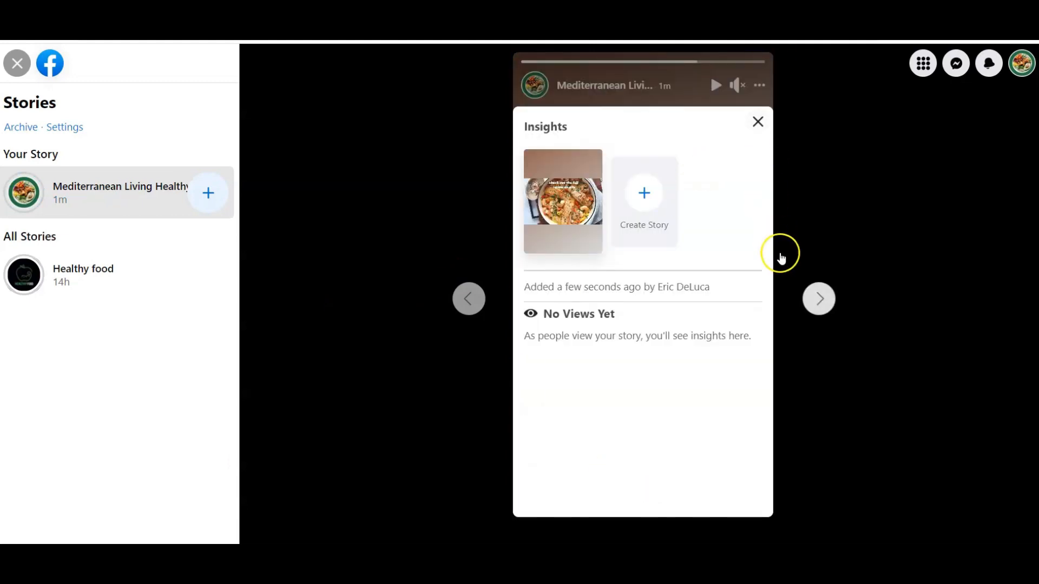
{"action": "left_click", "coordinate": [758, 121]}
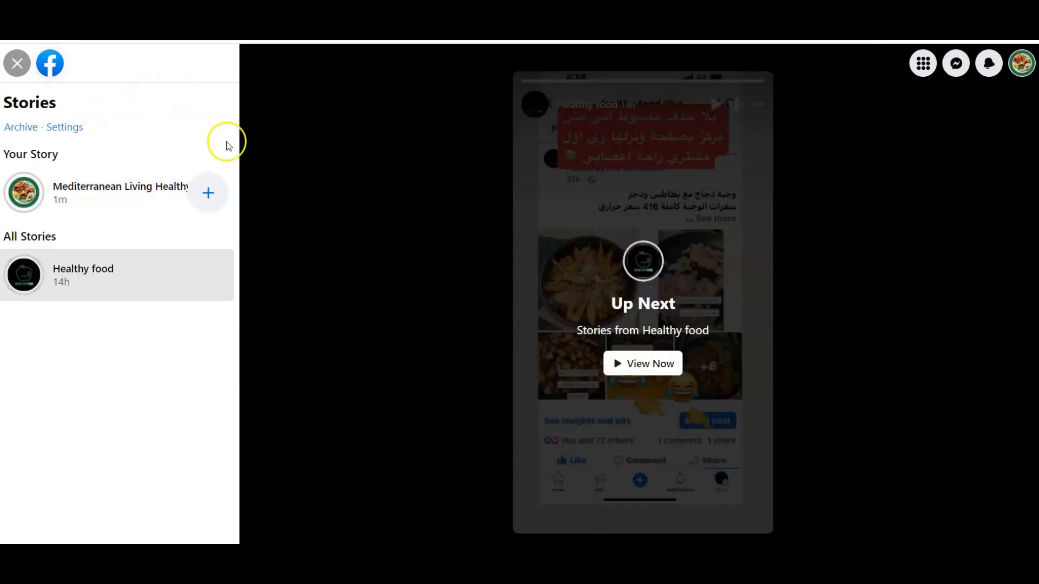
- Return to the page and watch its published story from the profile picture menu
{"action": "left_click", "coordinate": [16, 63]}
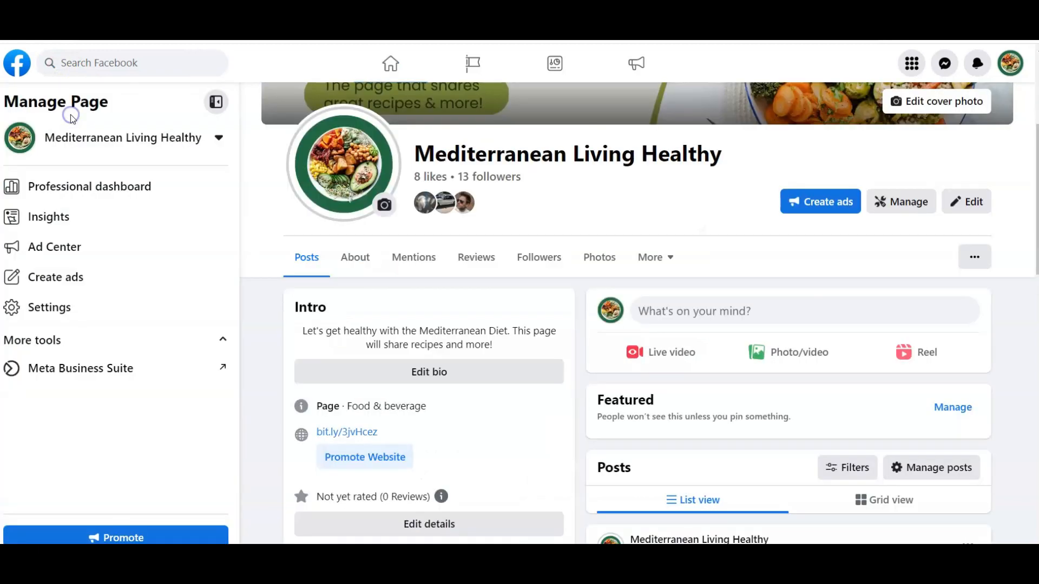
{"action": "left_click", "coordinate": [343, 164]}
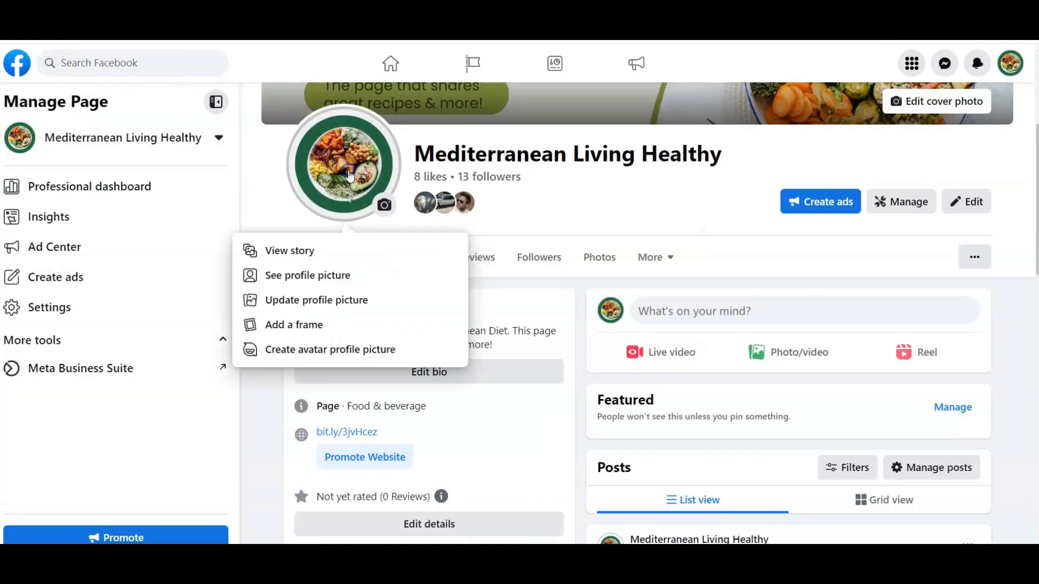
{"action": "left_click", "coordinate": [288, 250]}
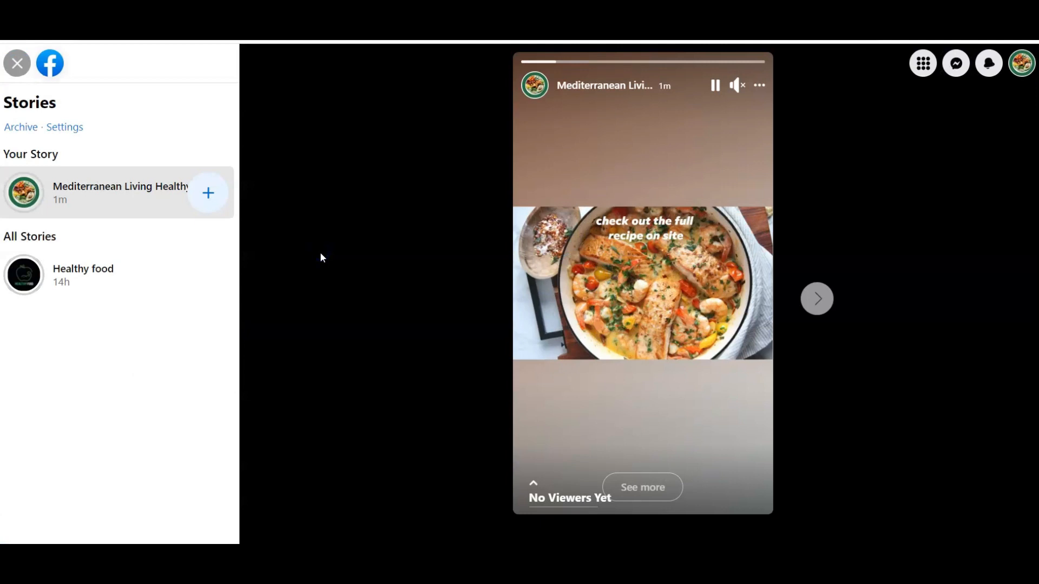
{"action": "mouse_move", "coordinate": [466, 278]}
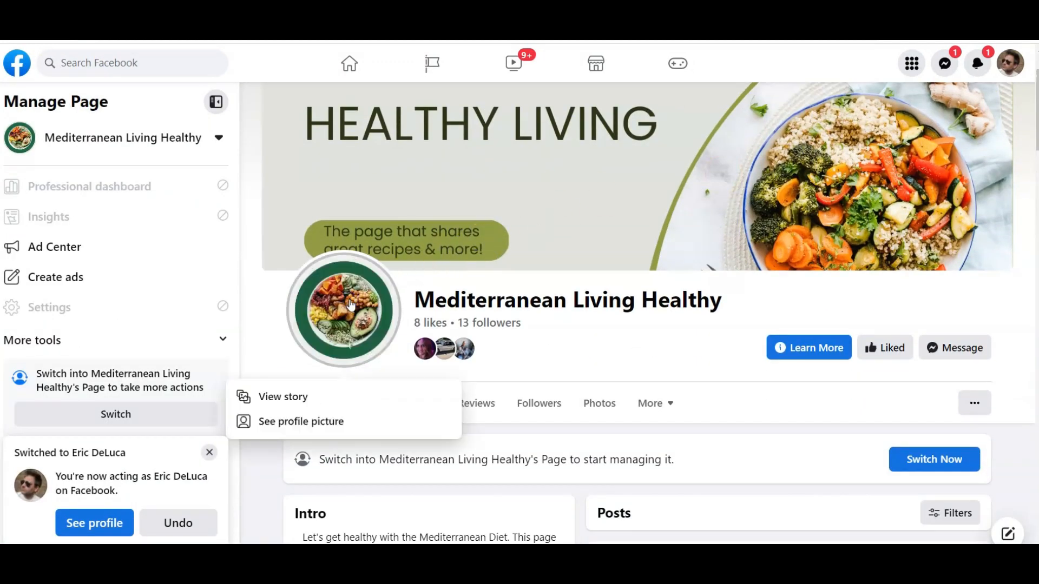
- Watch the story as a visitor and follow See more to the Shrimp & Salmon recipe page
{"action": "left_click", "coordinate": [281, 396]}
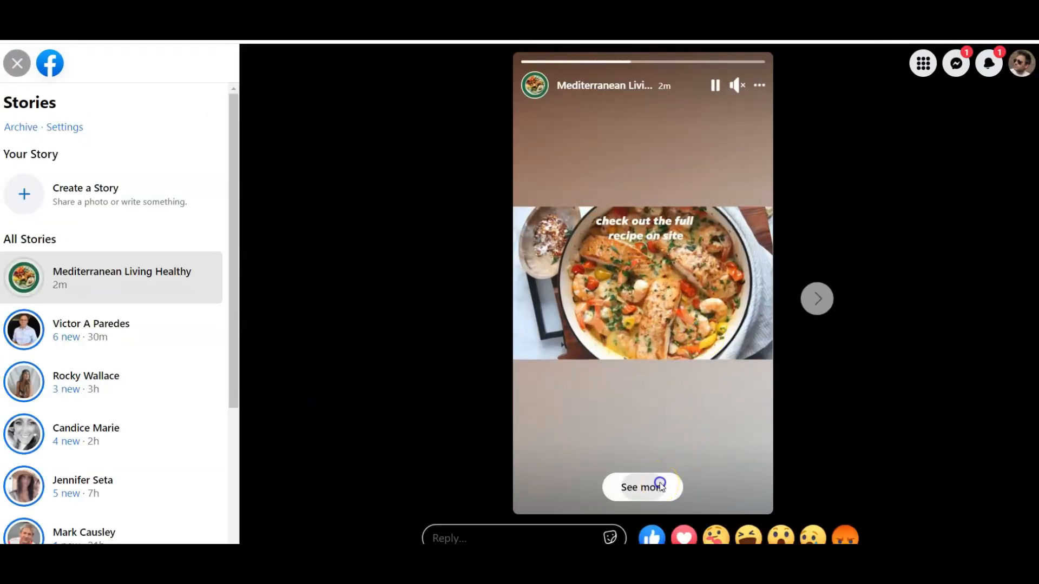
{"action": "left_click", "coordinate": [641, 488]}
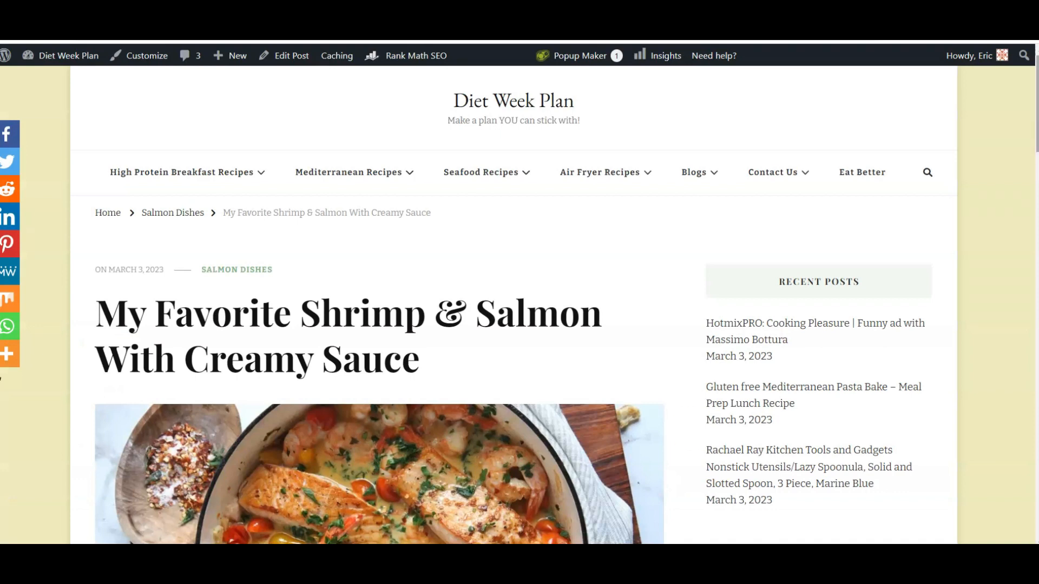
{"action": "scroll", "scroll_direction": "down", "scroll_amount": 3}
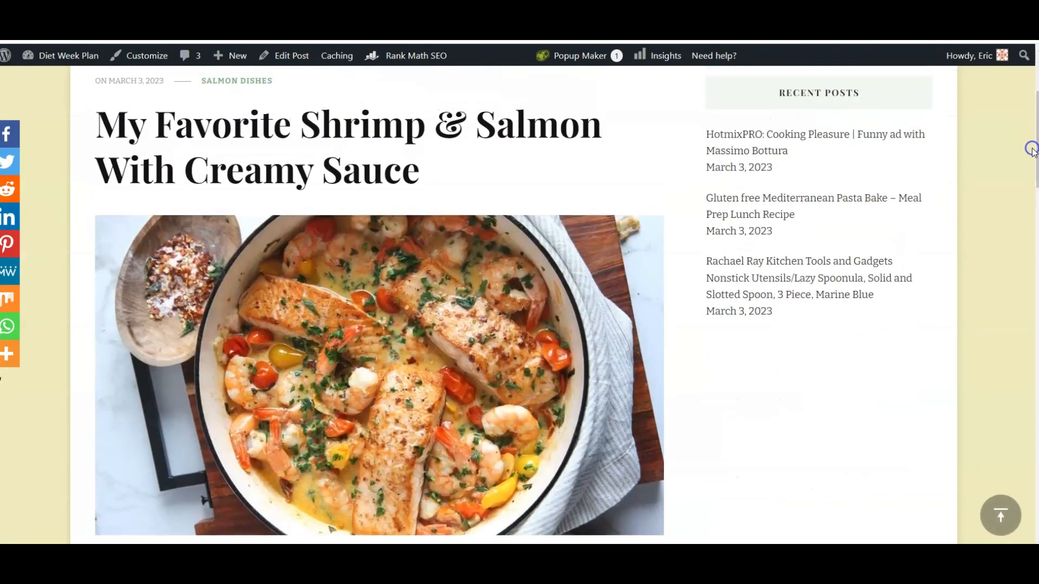